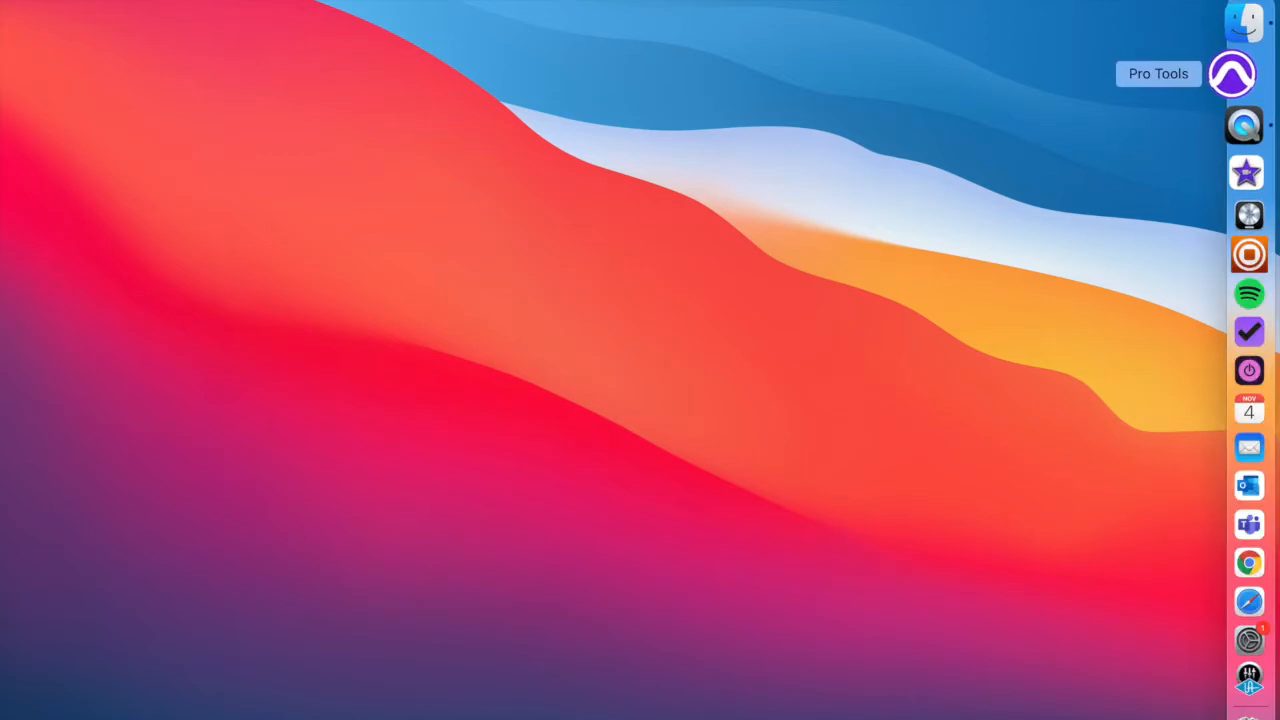
Launch Pro Tools and start adding a new Mono Audio Track via Track > New.
click(1232, 72)
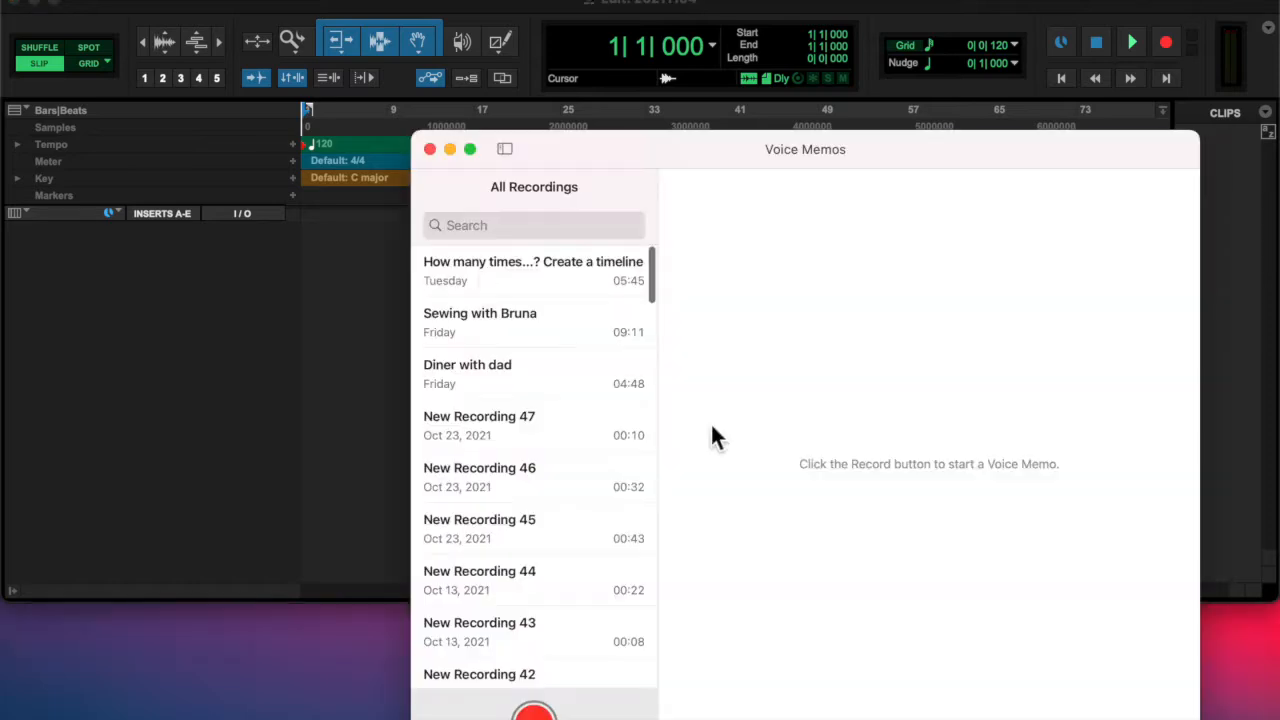
click(430, 148)
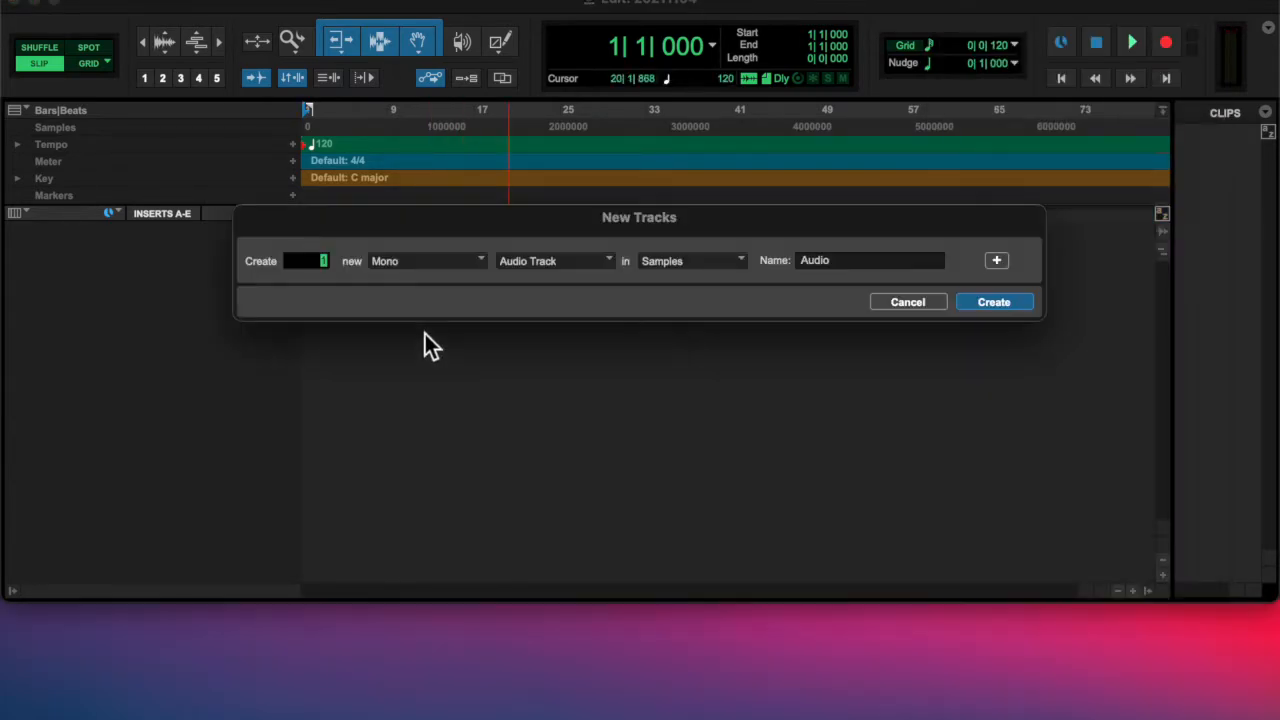
Create the mono audio track, record the vocal and insert Dyn3 Compressor/Limiter with raised makeup gain.
click(992, 300)
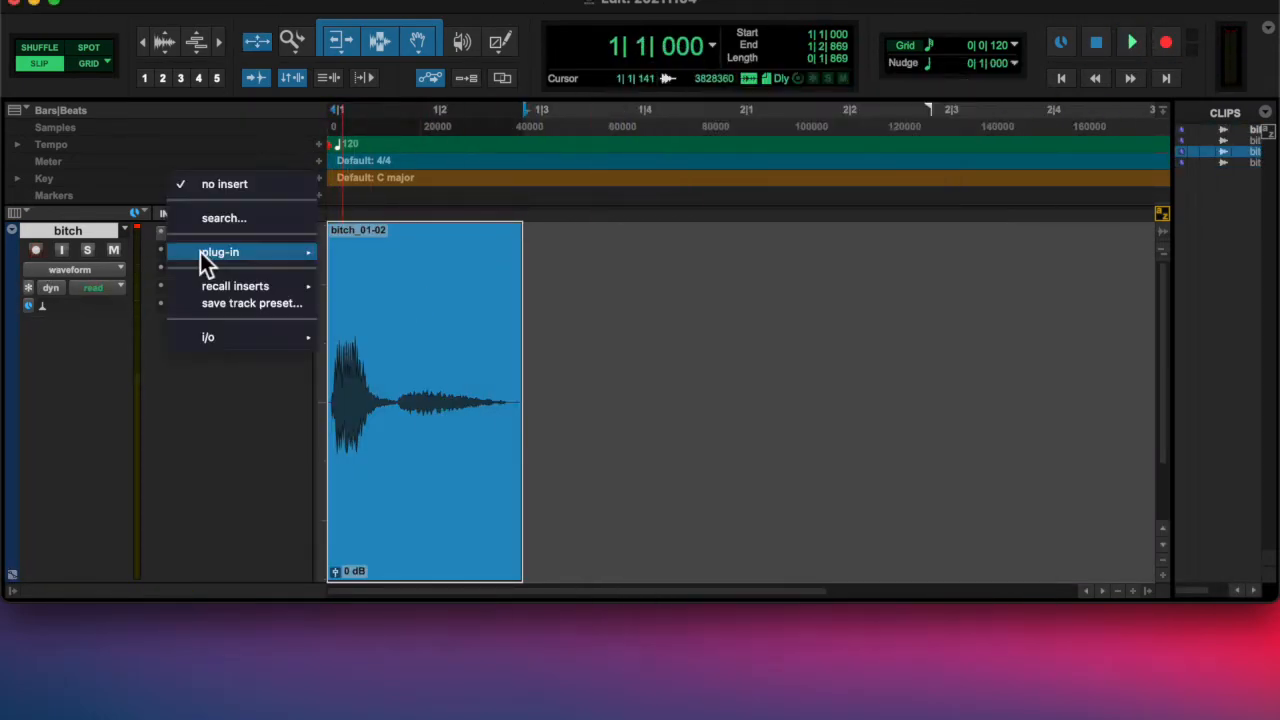
click(220, 252)
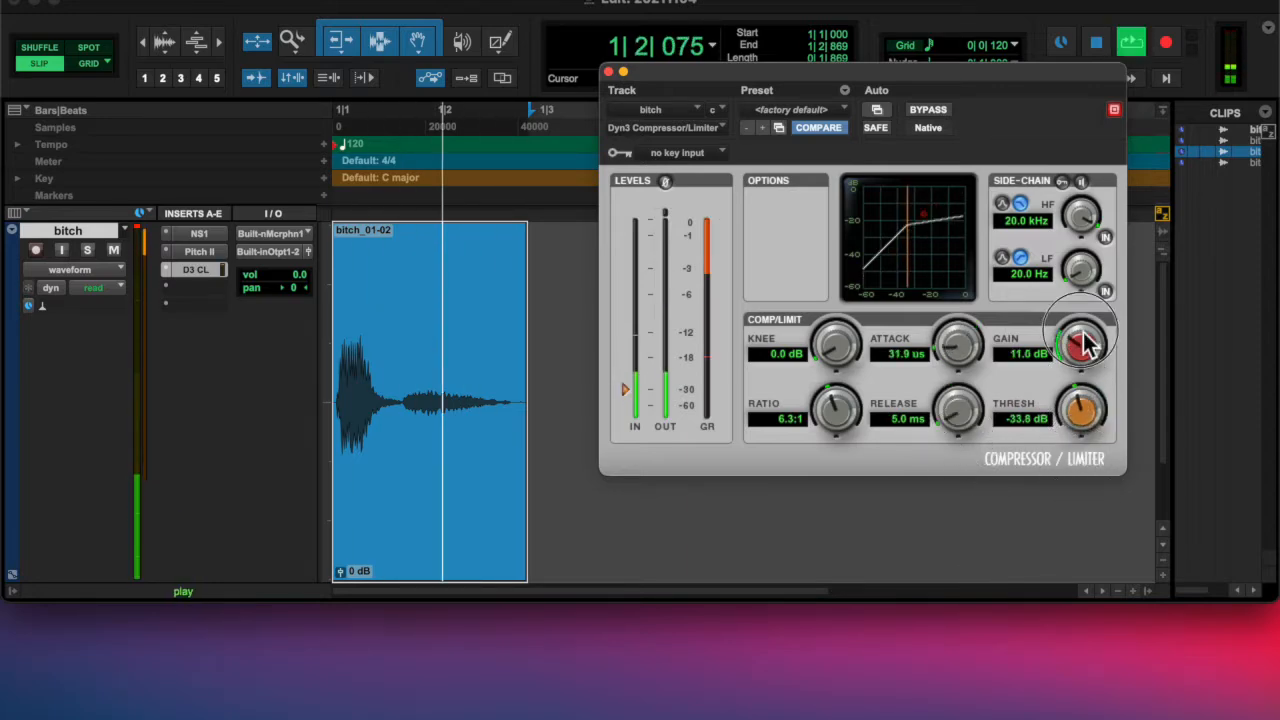
click(196, 268)
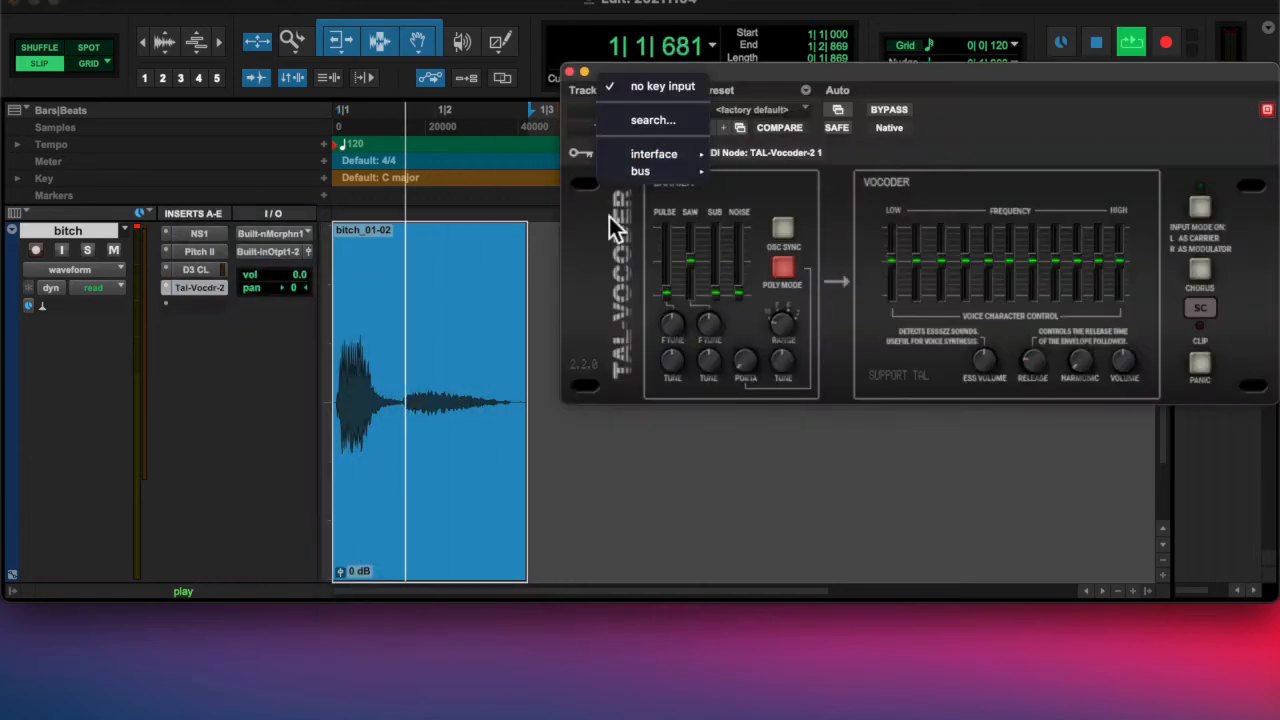
Insert TAL-Vocoder-2 on the vocal, set its key input and choose the factory default preset.
click(756, 108)
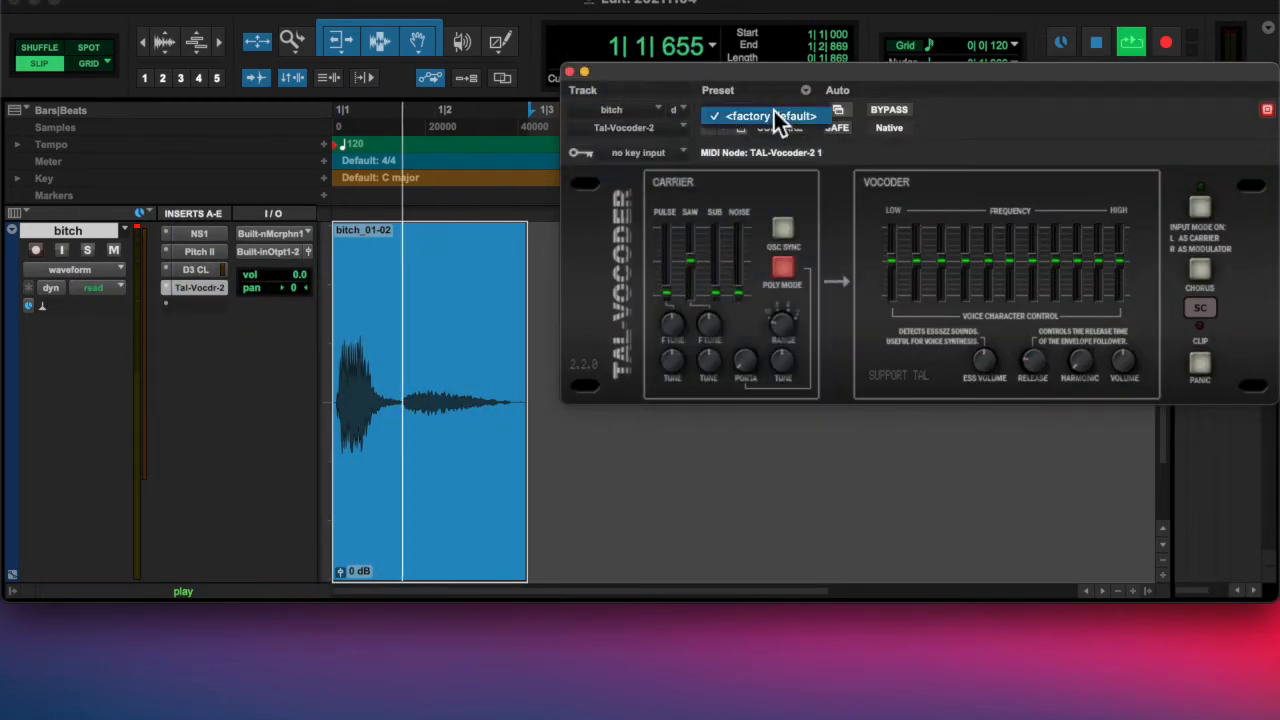
click(570, 72)
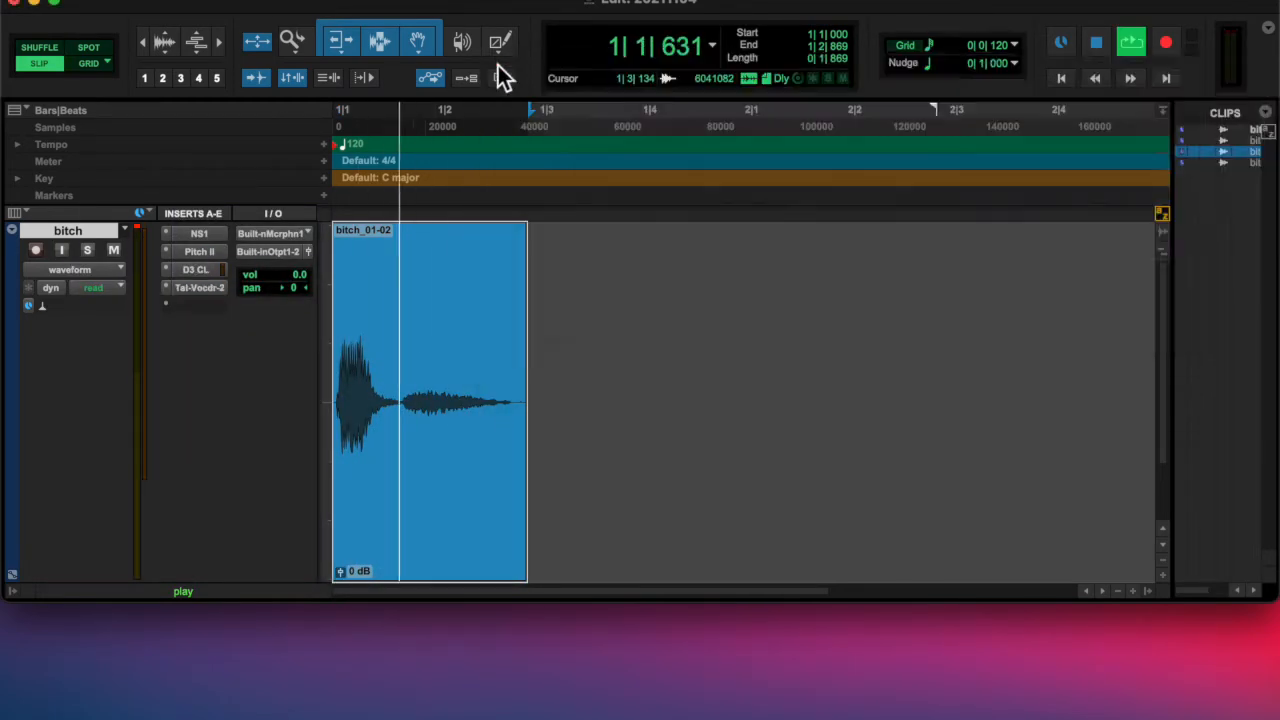
Render a reversed copy with AudioSuite Reverse, then normalize the clip on the 'swoosh' track.
click(1100, 294)
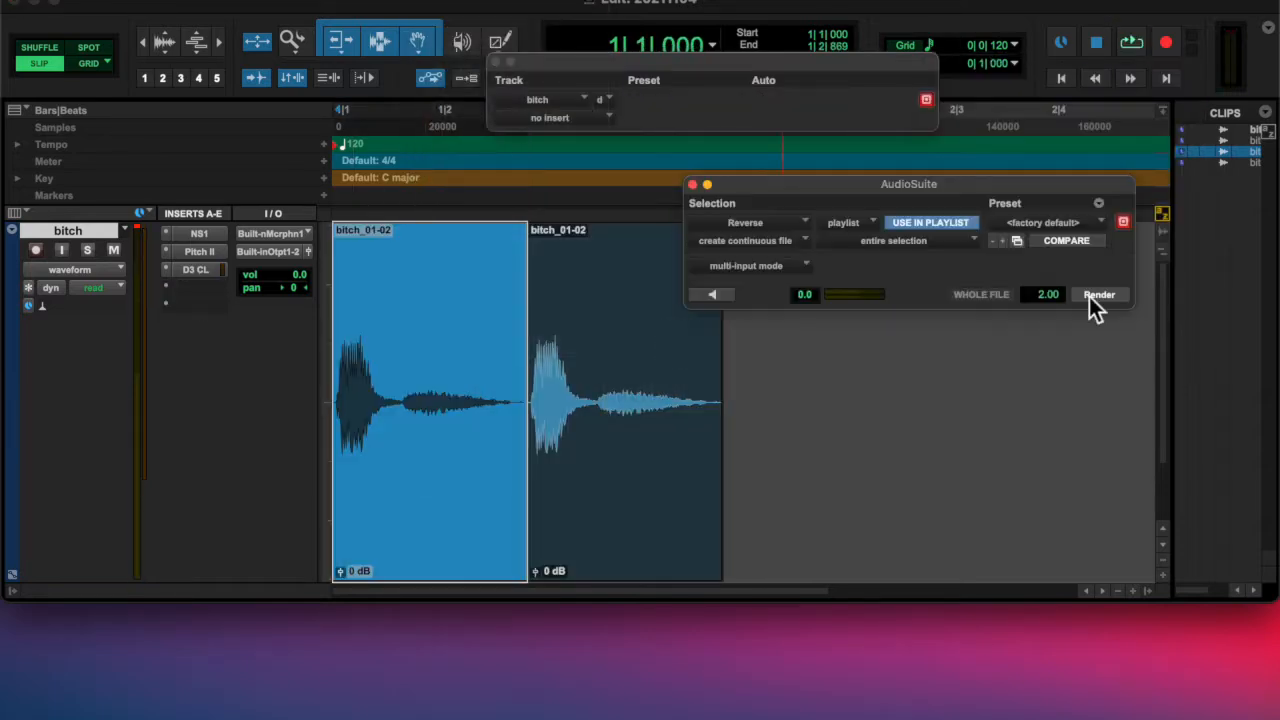
click(1100, 294)
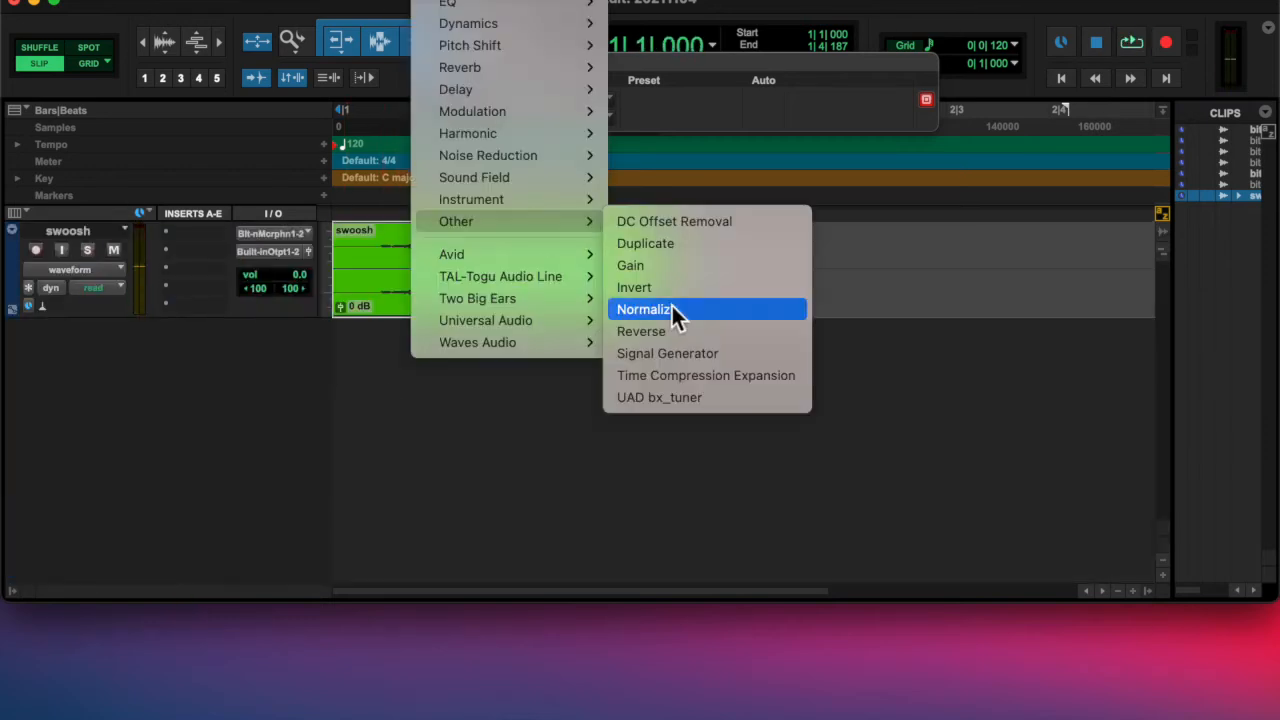
click(644, 308)
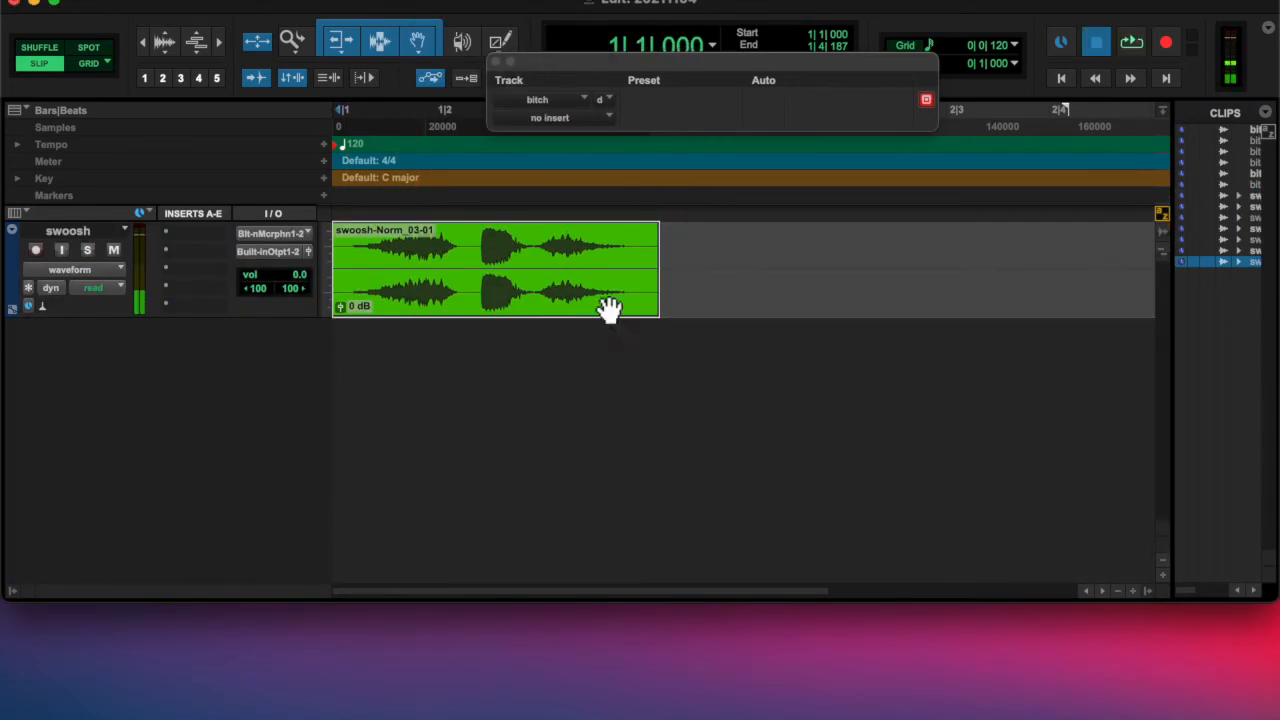